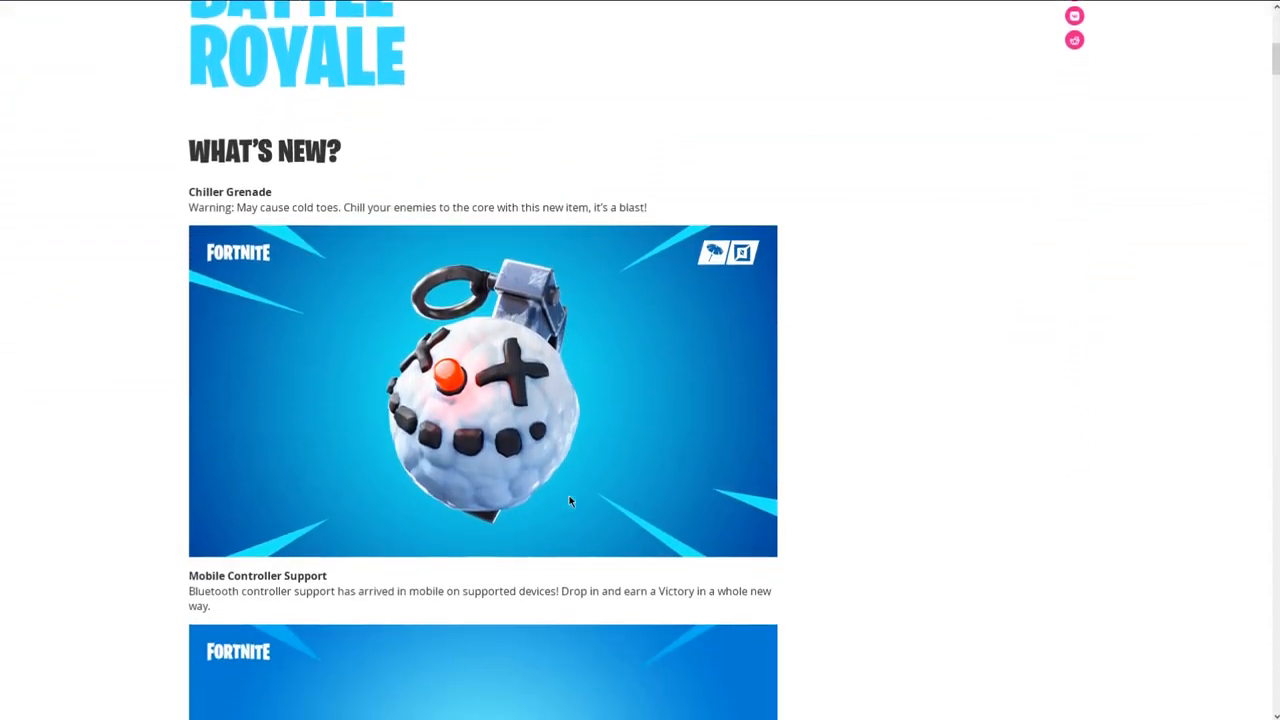
# Step: Scroll to Weapons + Items, highlight the vaulted Heavy Shotgun entry, then clear the highlight
pyautogui.scroll(-3)
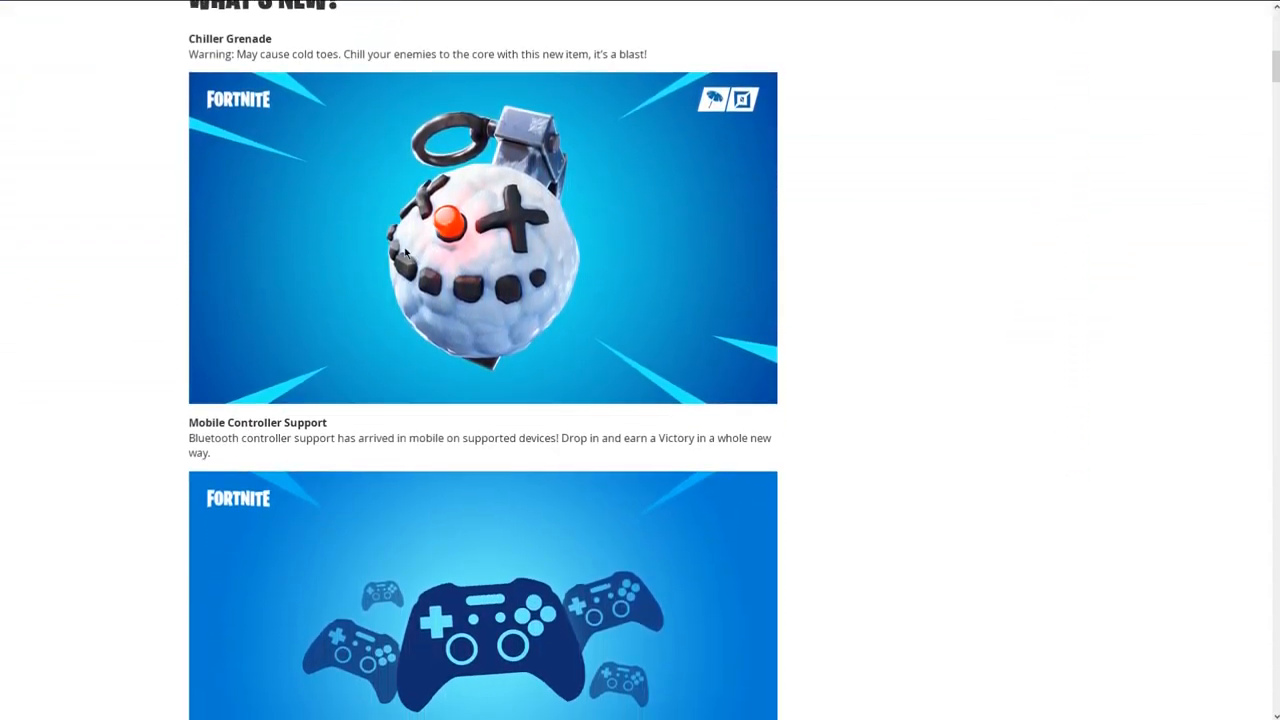
pyautogui.scroll(-3)
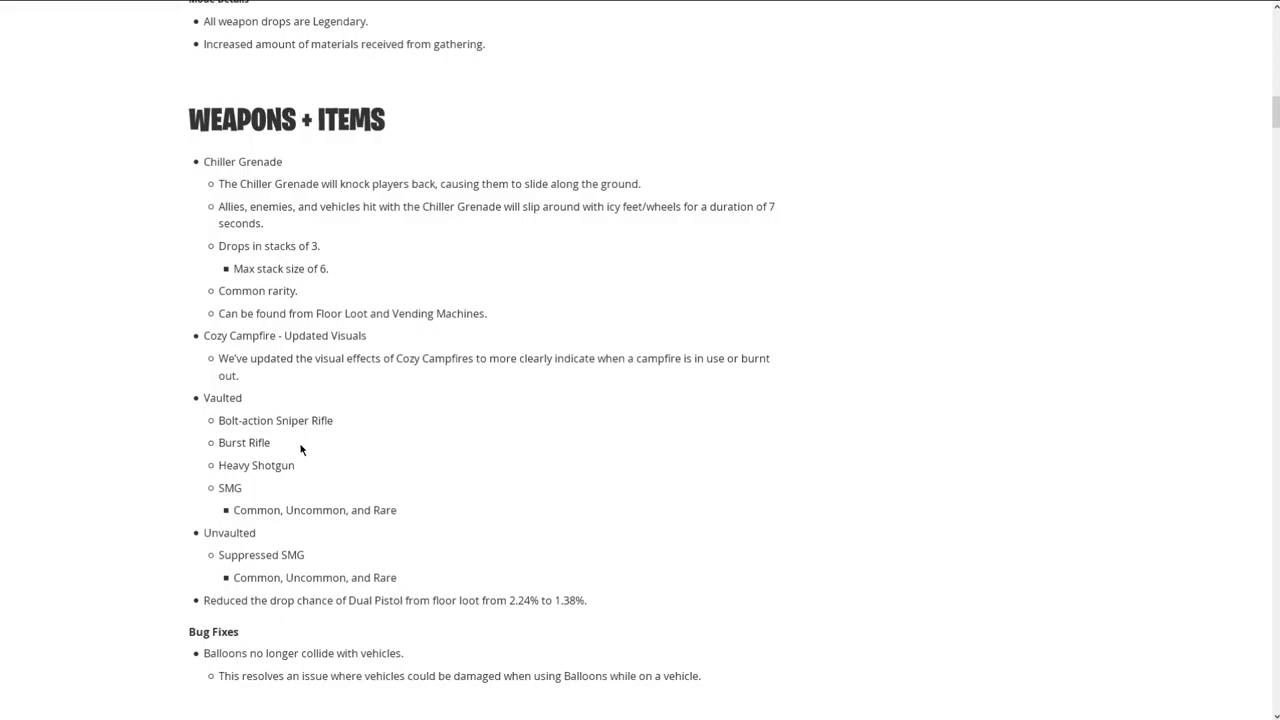
pyautogui.doubleClick(256, 465)
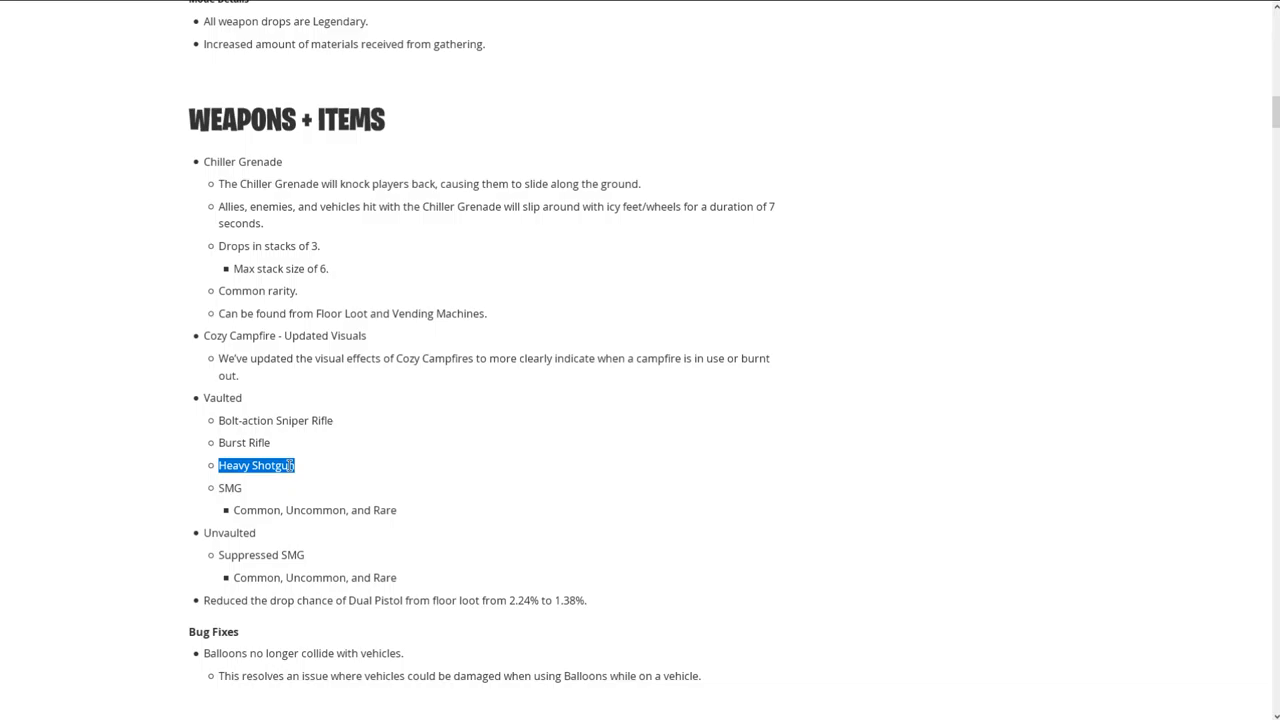
pyautogui.moveTo(307, 457)
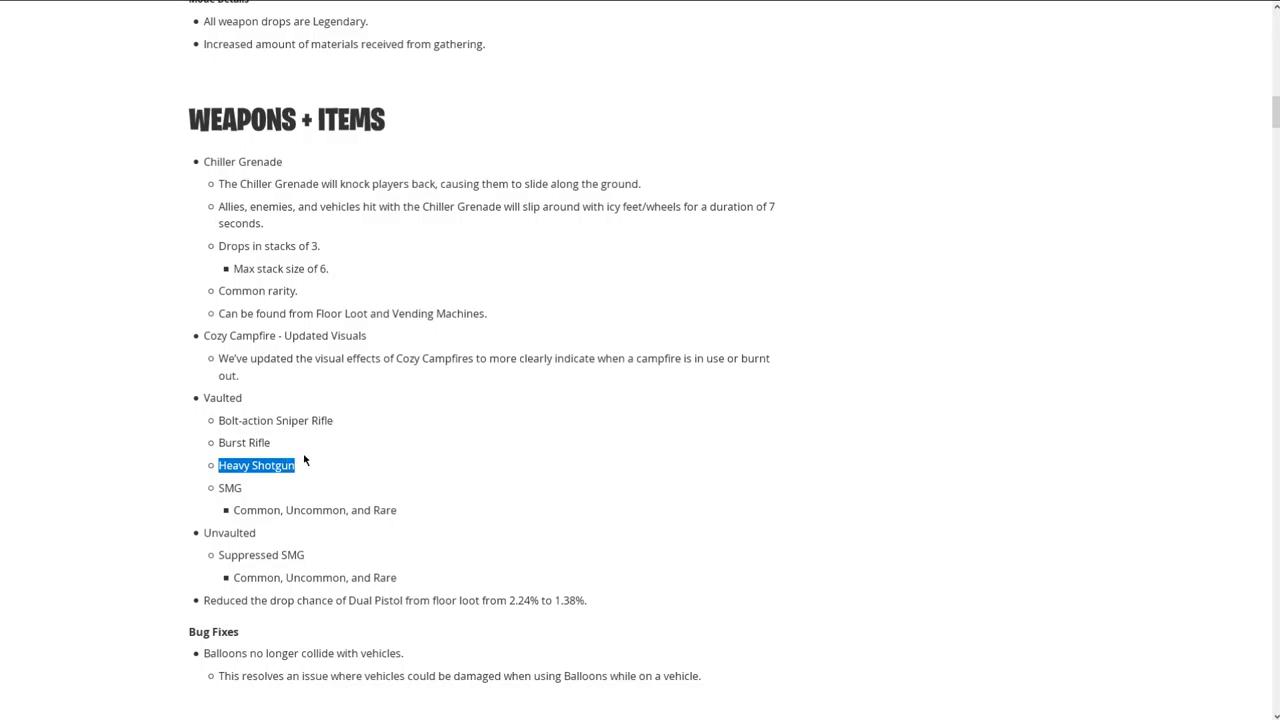
pyautogui.moveTo(338, 360)
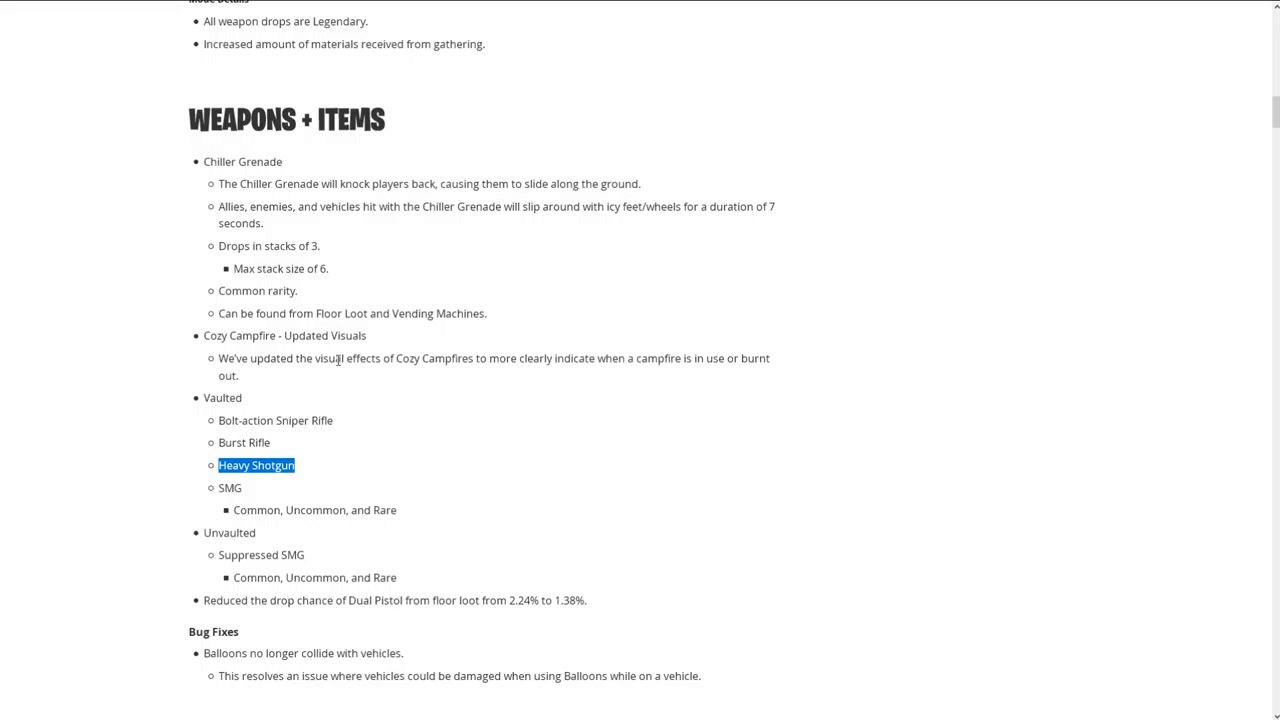
pyautogui.moveTo(293, 471)
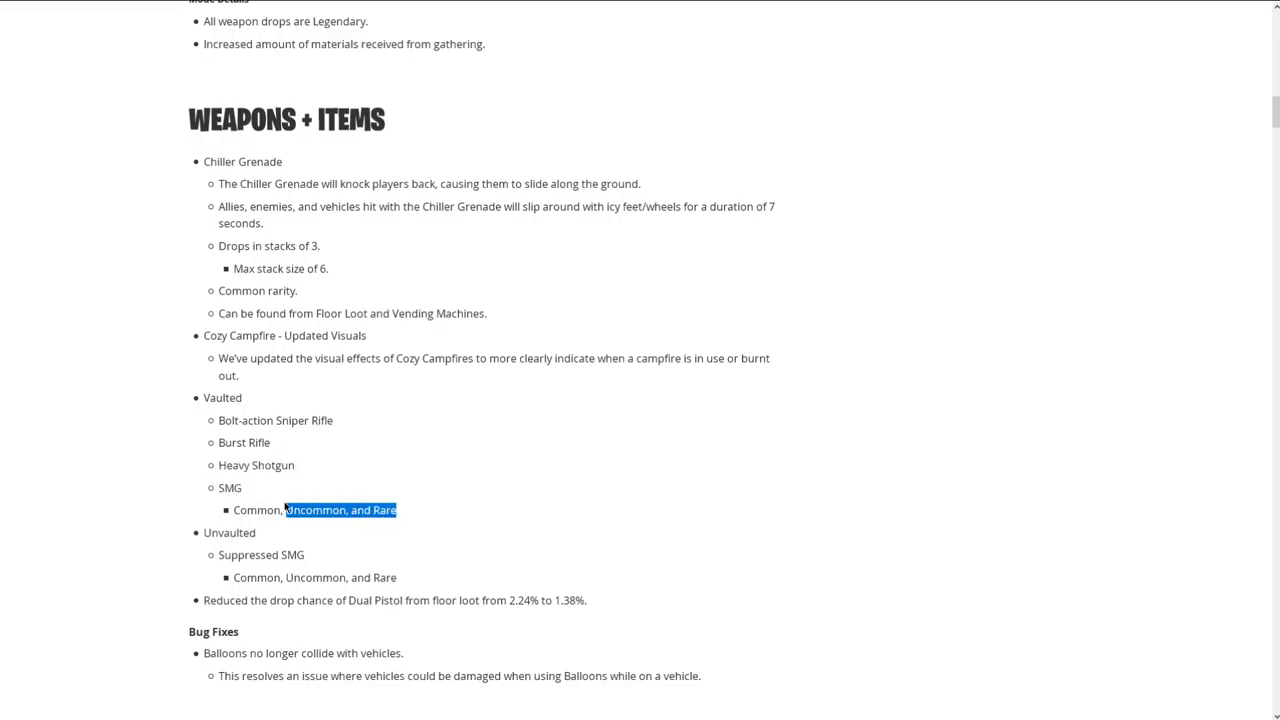
pyautogui.click(294, 563)
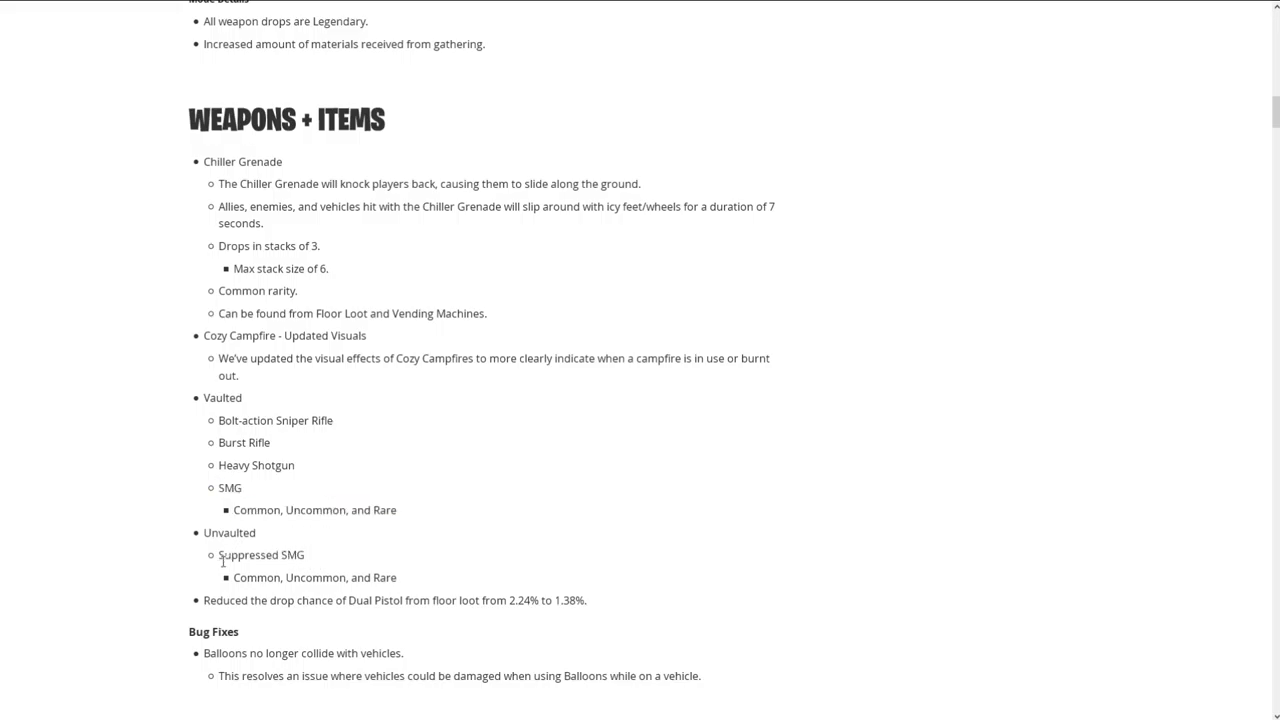
pyautogui.moveTo(219, 555); pyautogui.dragTo(397, 577)
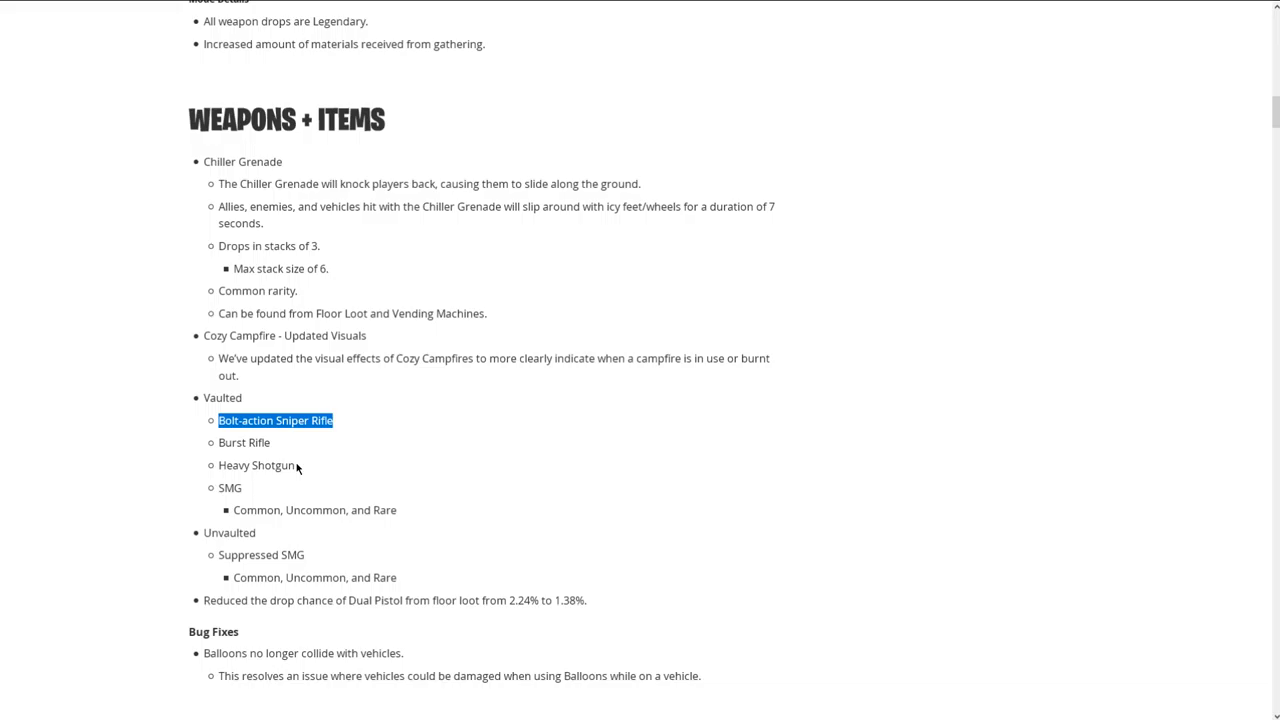
pyautogui.moveTo(321, 537)
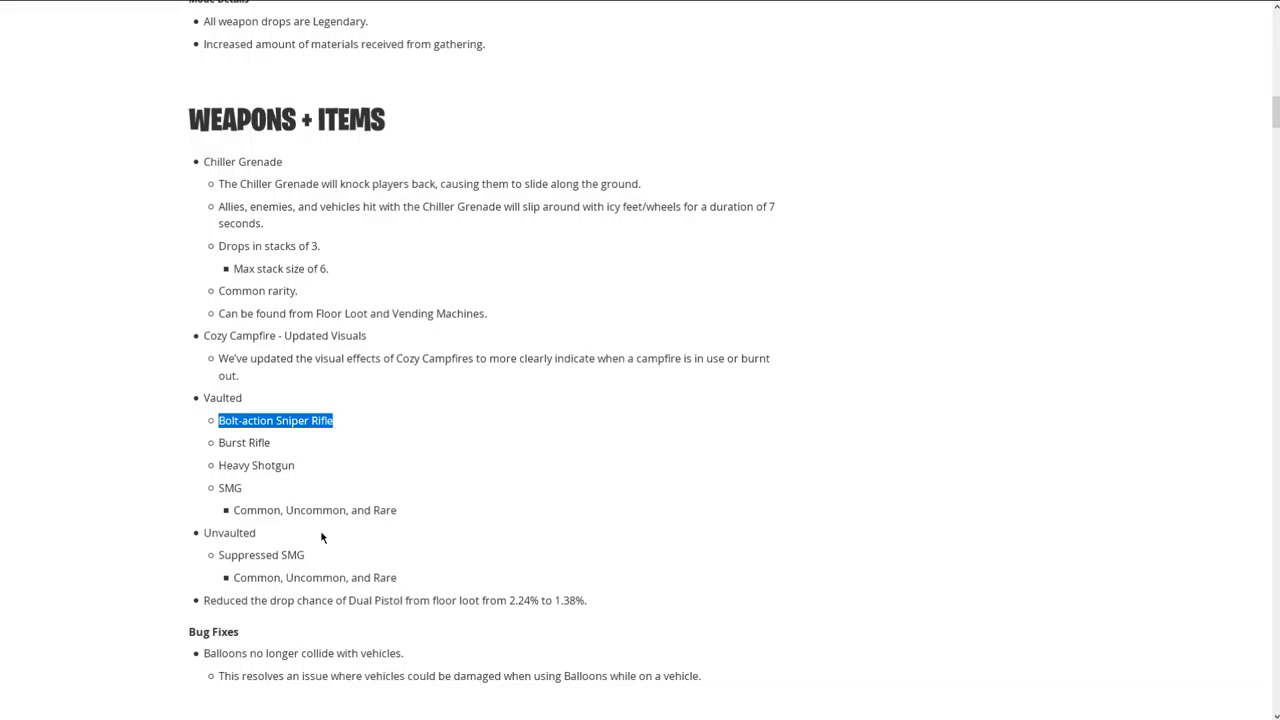
pyautogui.moveTo(401, 518)
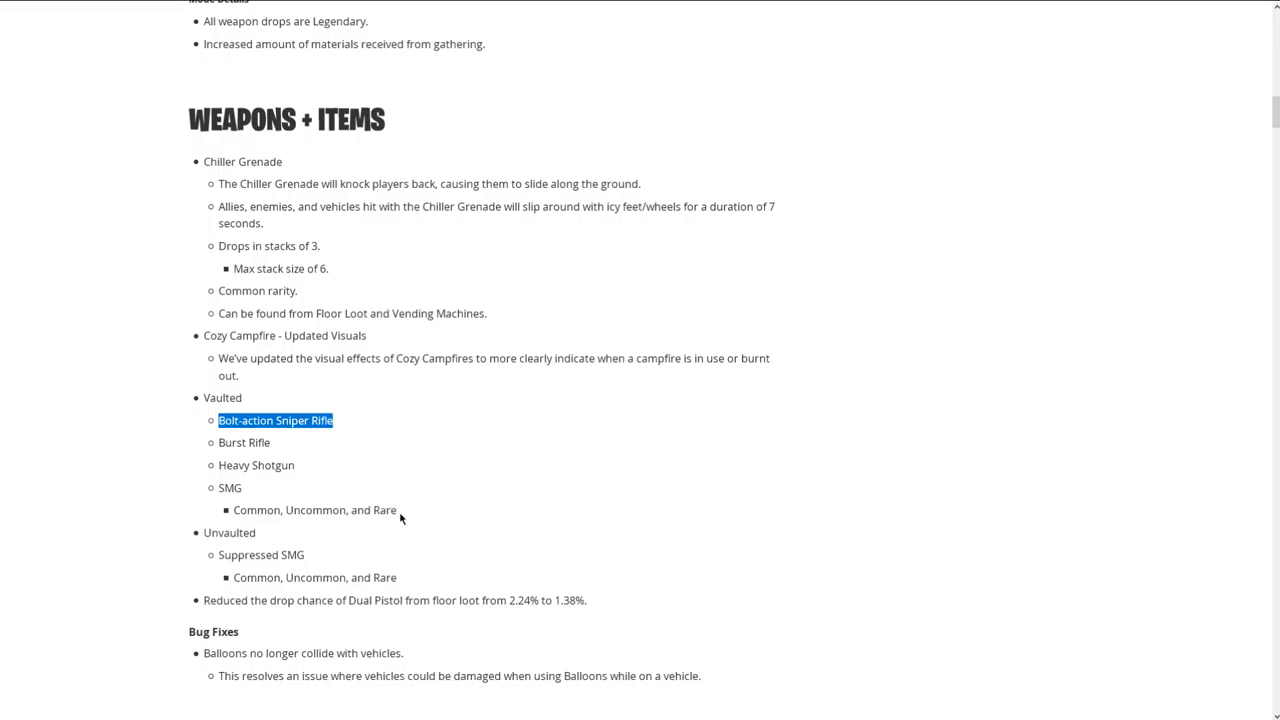
pyautogui.moveTo(323, 453)
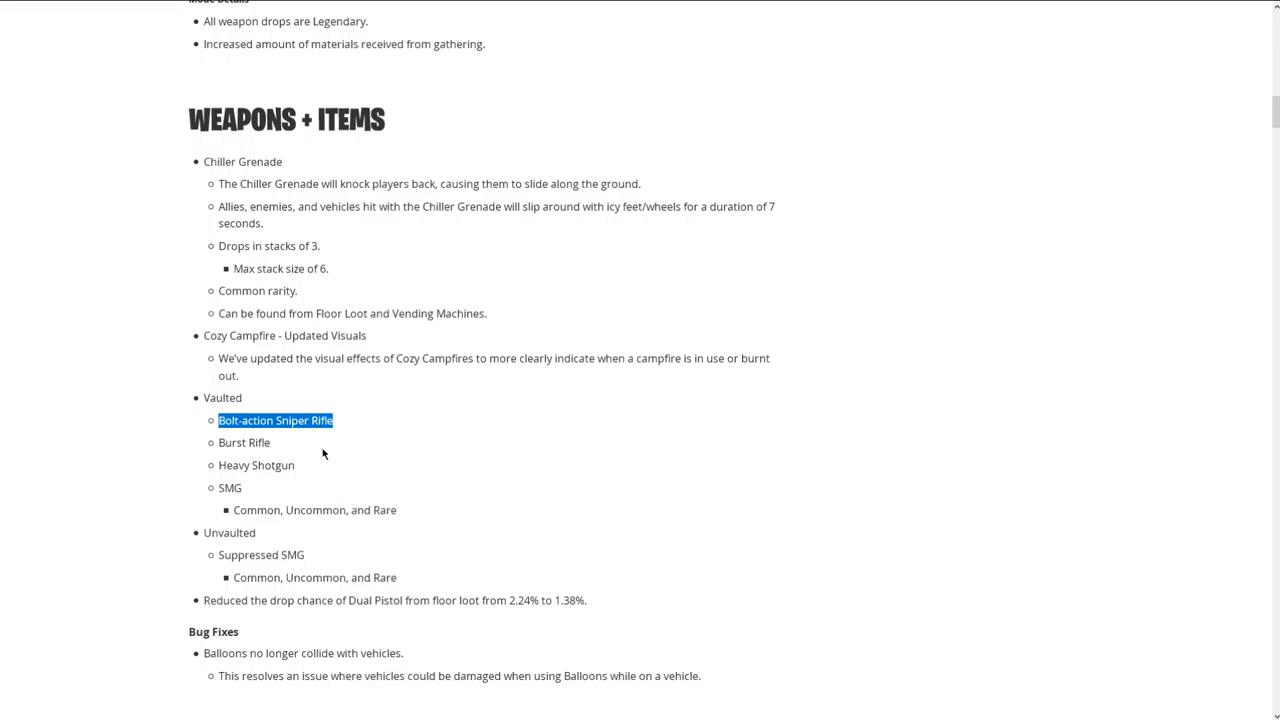
pyautogui.click(307, 467)
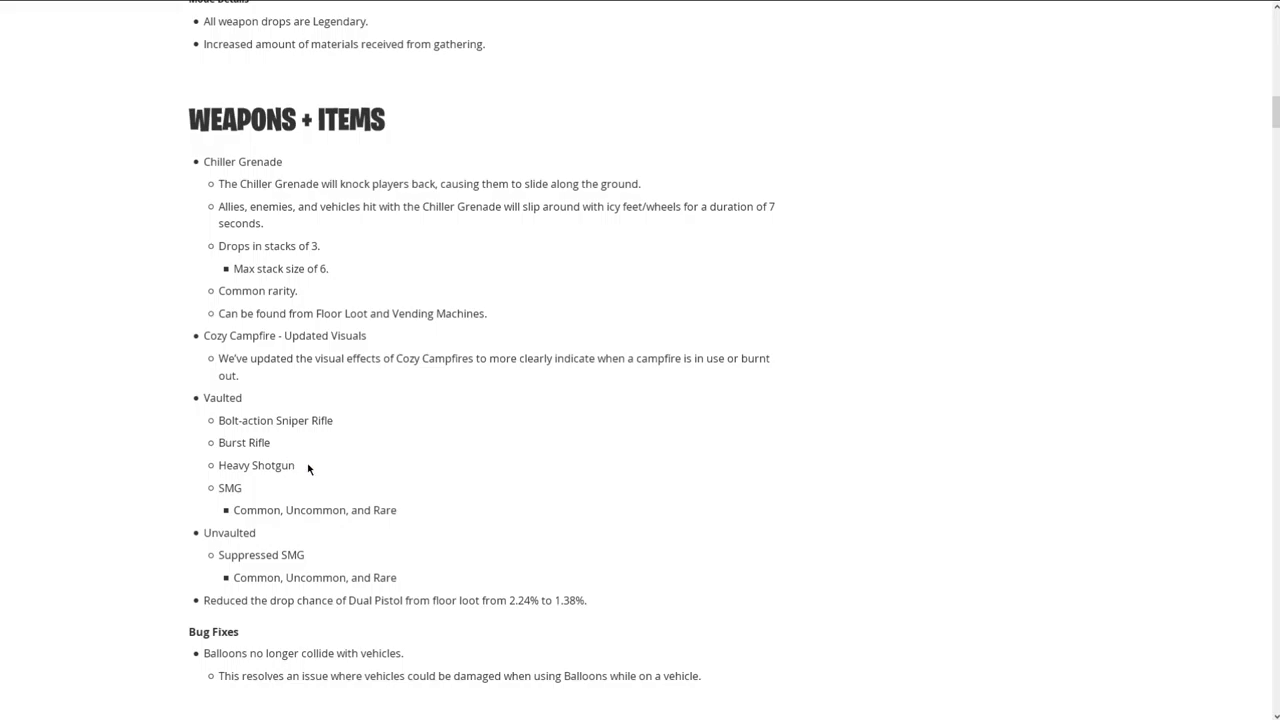
pyautogui.moveTo(201, 164)
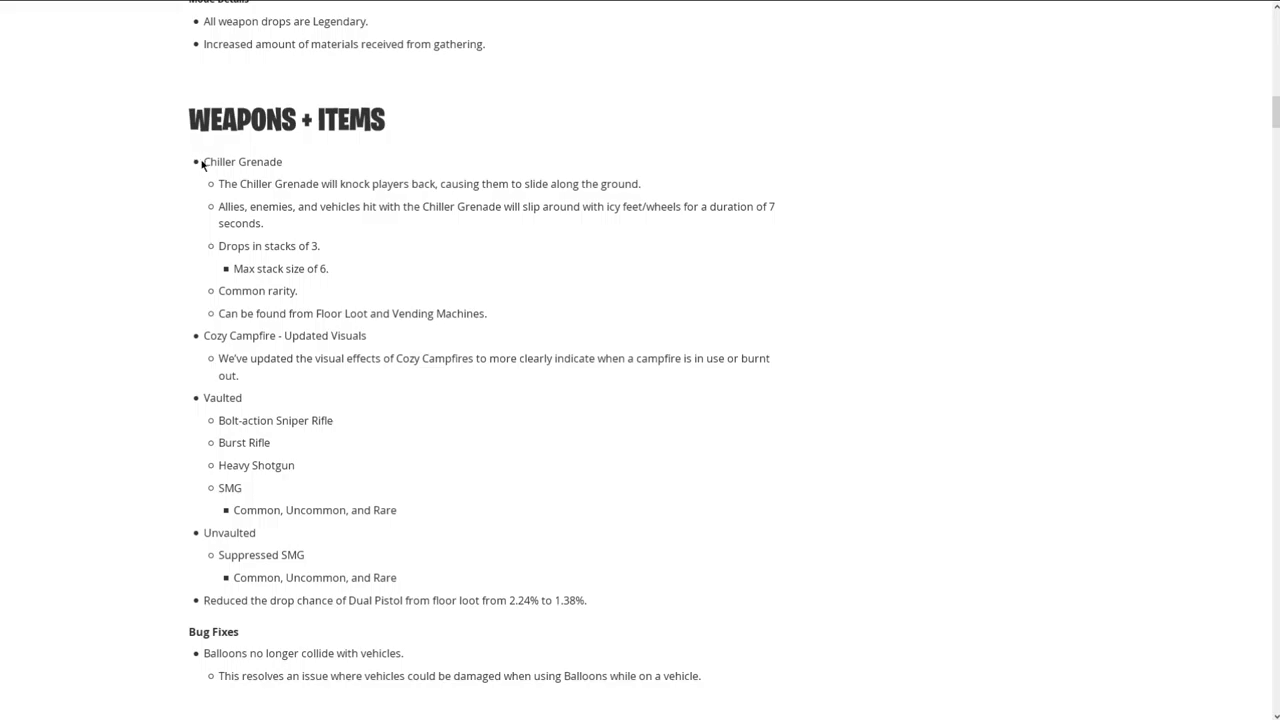
pyautogui.moveTo(719, 257)
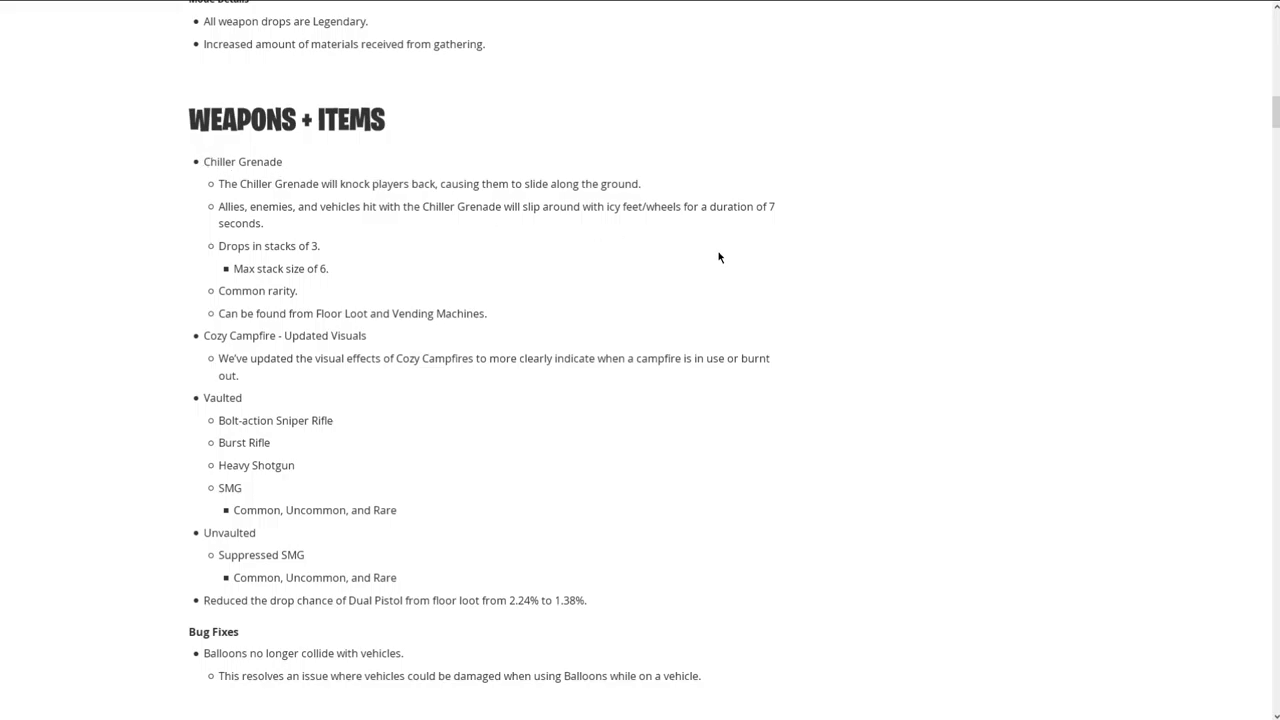